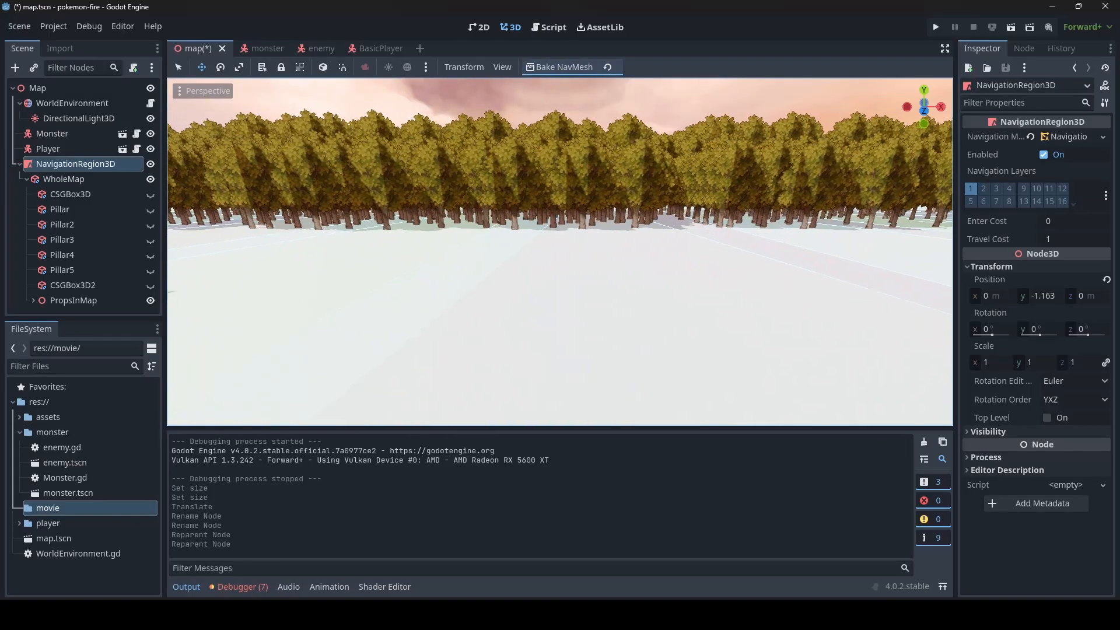
- Show enemy.gd in the Script workspace with set_movement_target and _physics_process
left_click(934, 27)
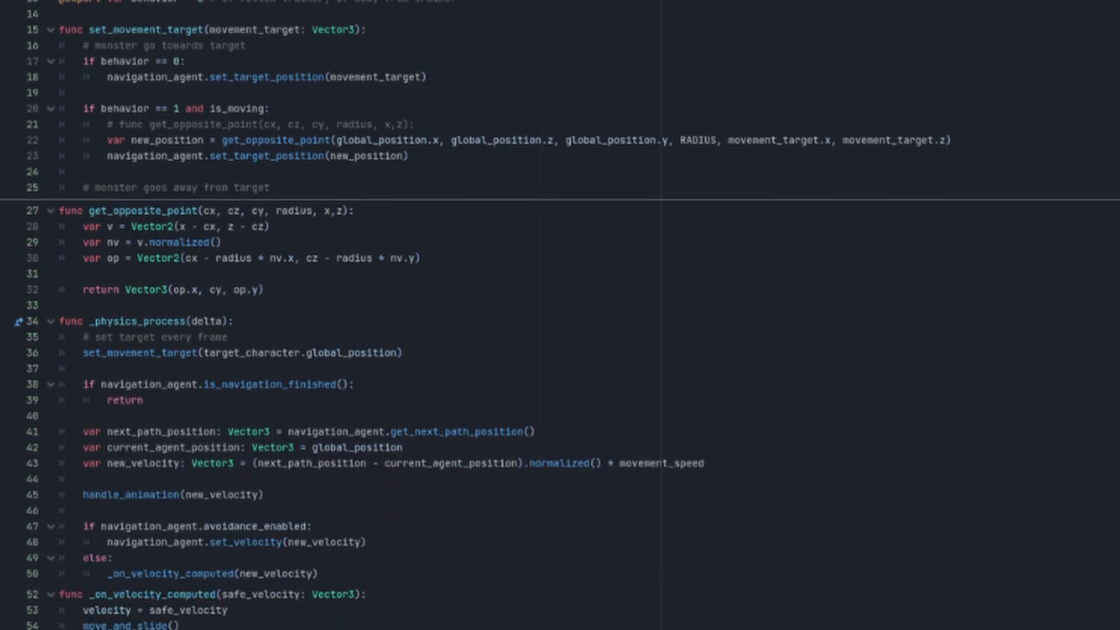
scroll("down", 3)
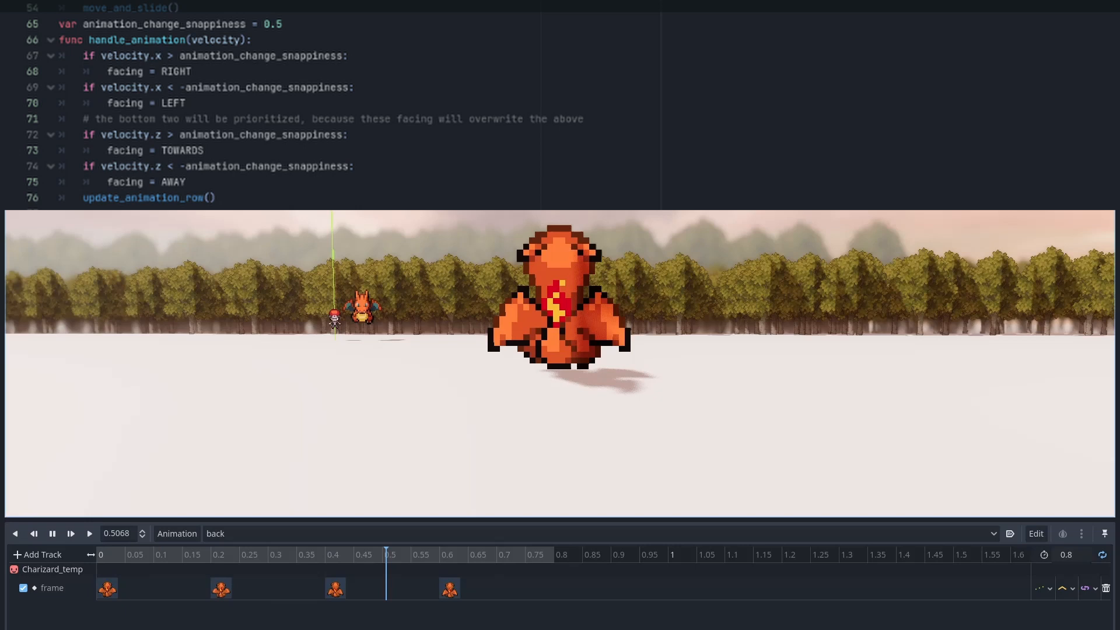
left_click(157, 554)
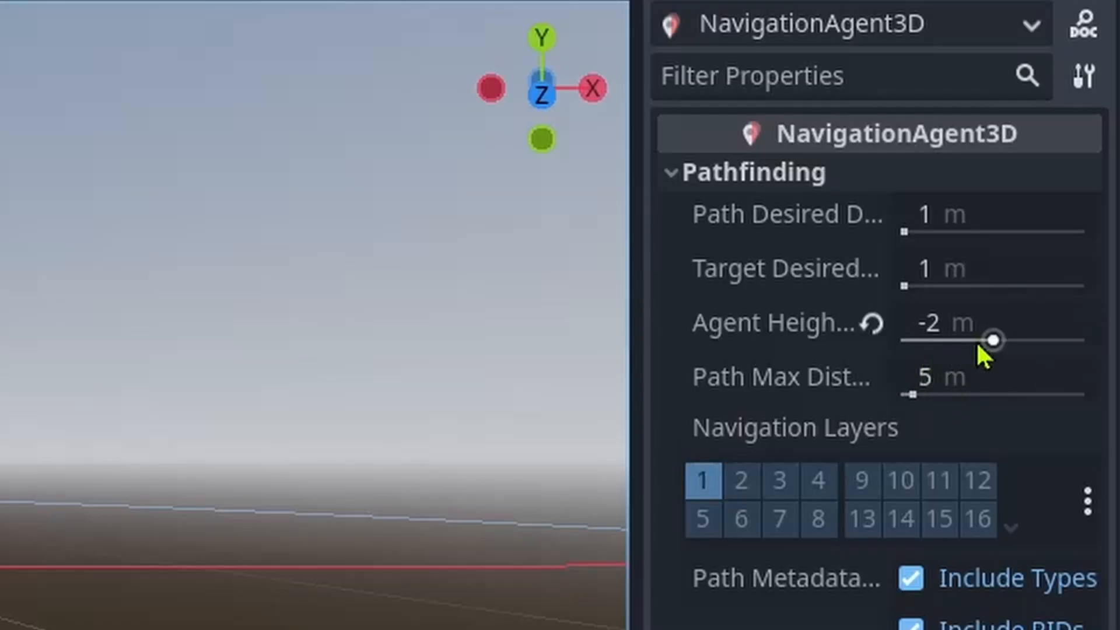
- Lower the NavigationAgent3D's Agent Height Offset to -2 m in the Inspector
left_click_drag(992, 341, 979, 354)
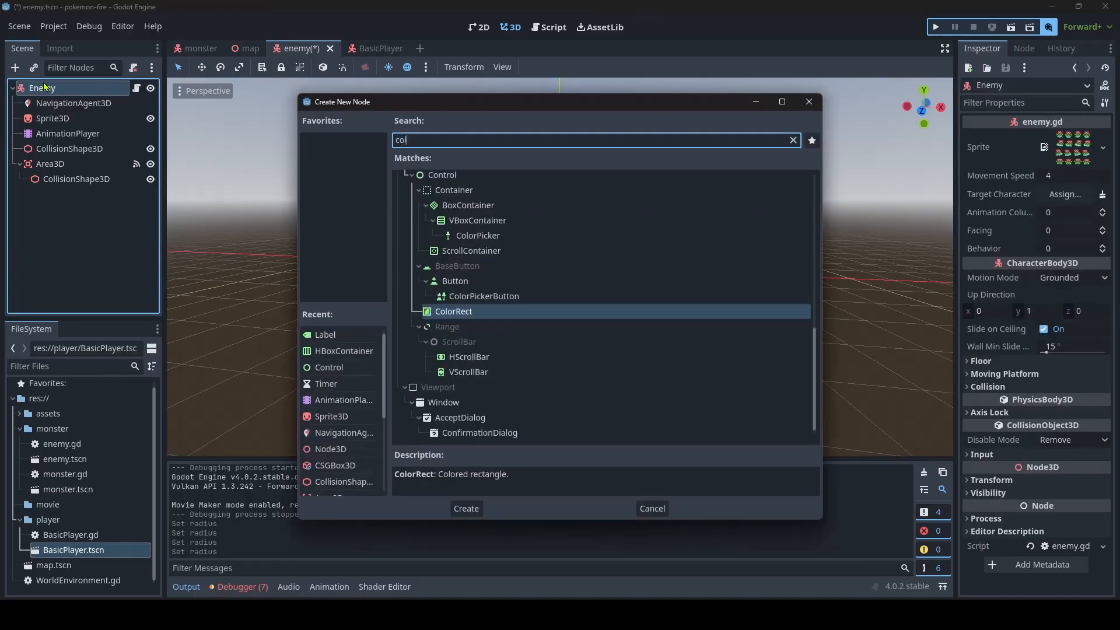
- Cancel the Create New Node dialog so no ColorRect is added before viewing Area3D signals
left_click(651, 508)
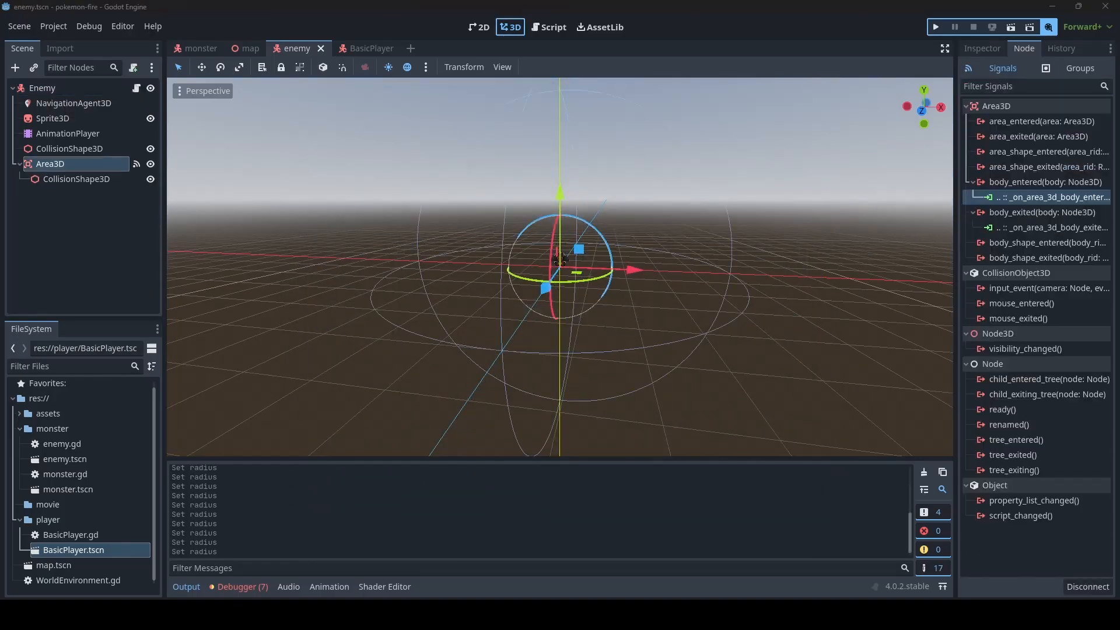